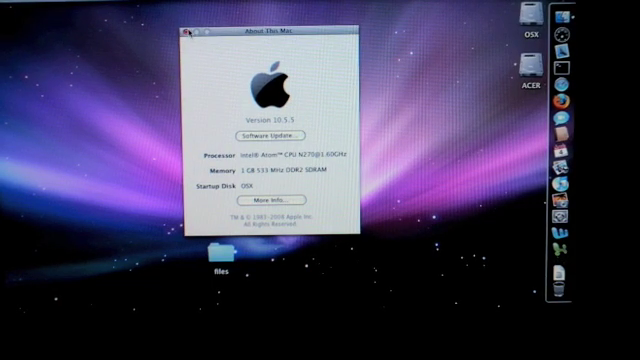
Close the About This Mac window showing the system details
click(188, 32)
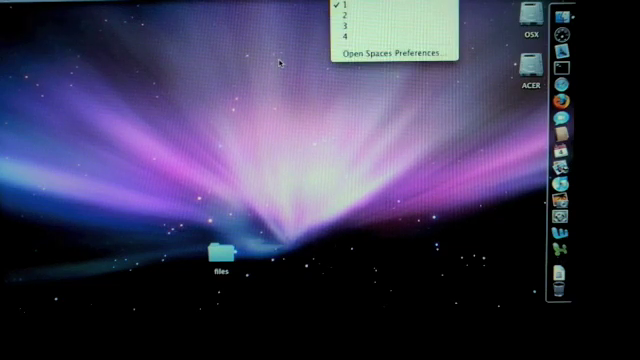
Switch to another of the four Spaces desktops
click(280, 60)
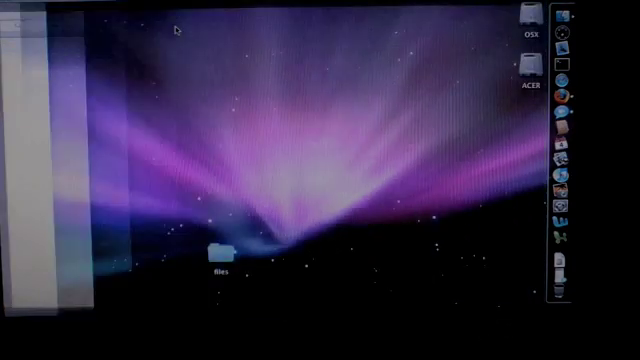
Show the Displays resolution list with 1024 × 600 in use
click(560, 90)
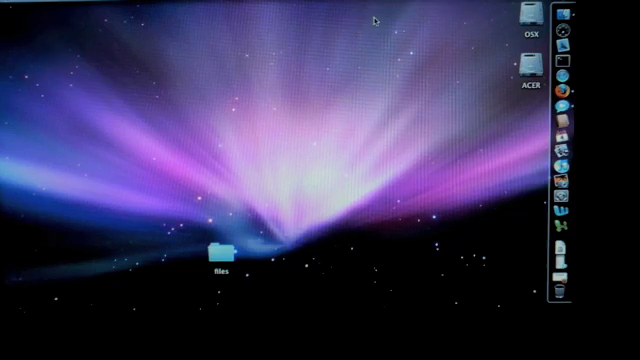
mouse_move(416, 12)
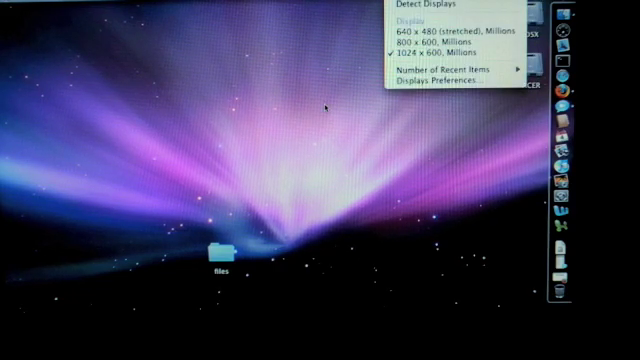
Dismiss the resolution list, keeping the display at 1024 × 600
click(378, 288)
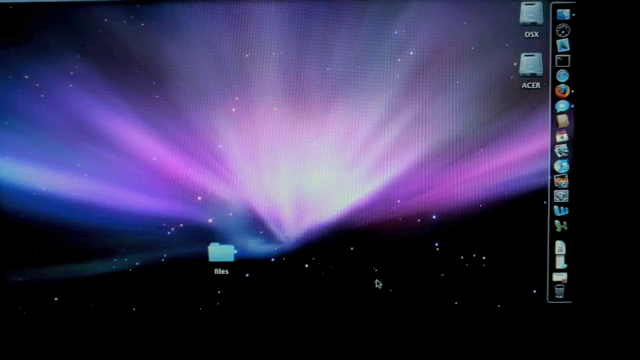
mouse_move(500, 210)
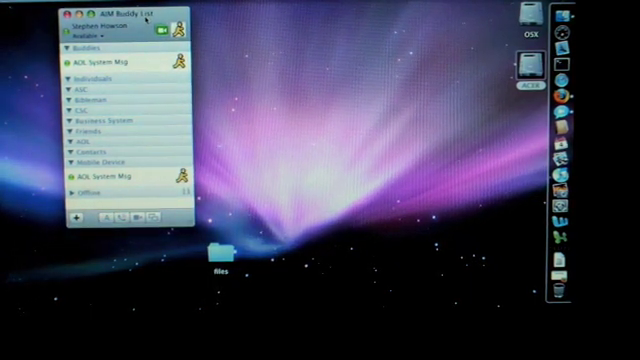
click(64, 8)
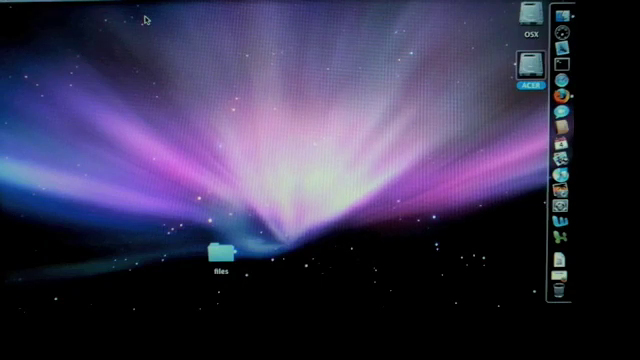